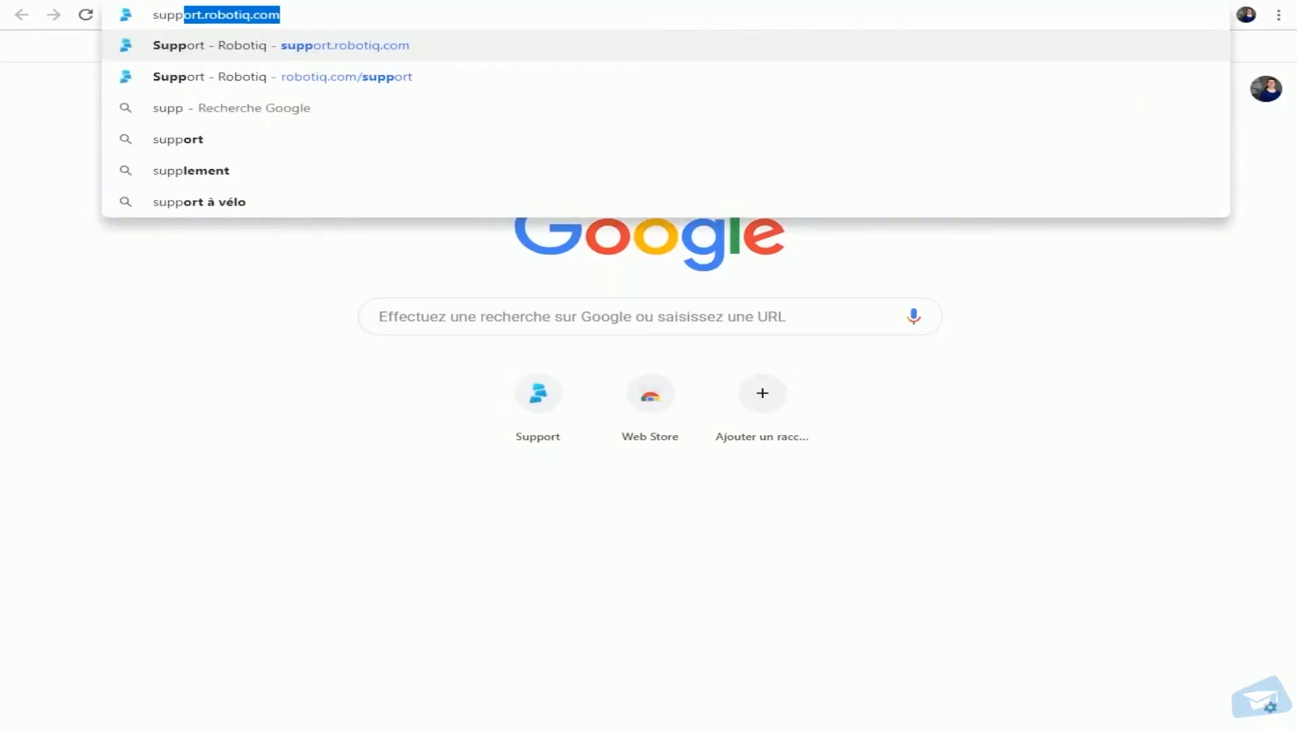
Step: On support.robotiq.com, show the Universal Robots Force Copilot URCap download (UCS-1.9.2)
text(support.robotiq.com)
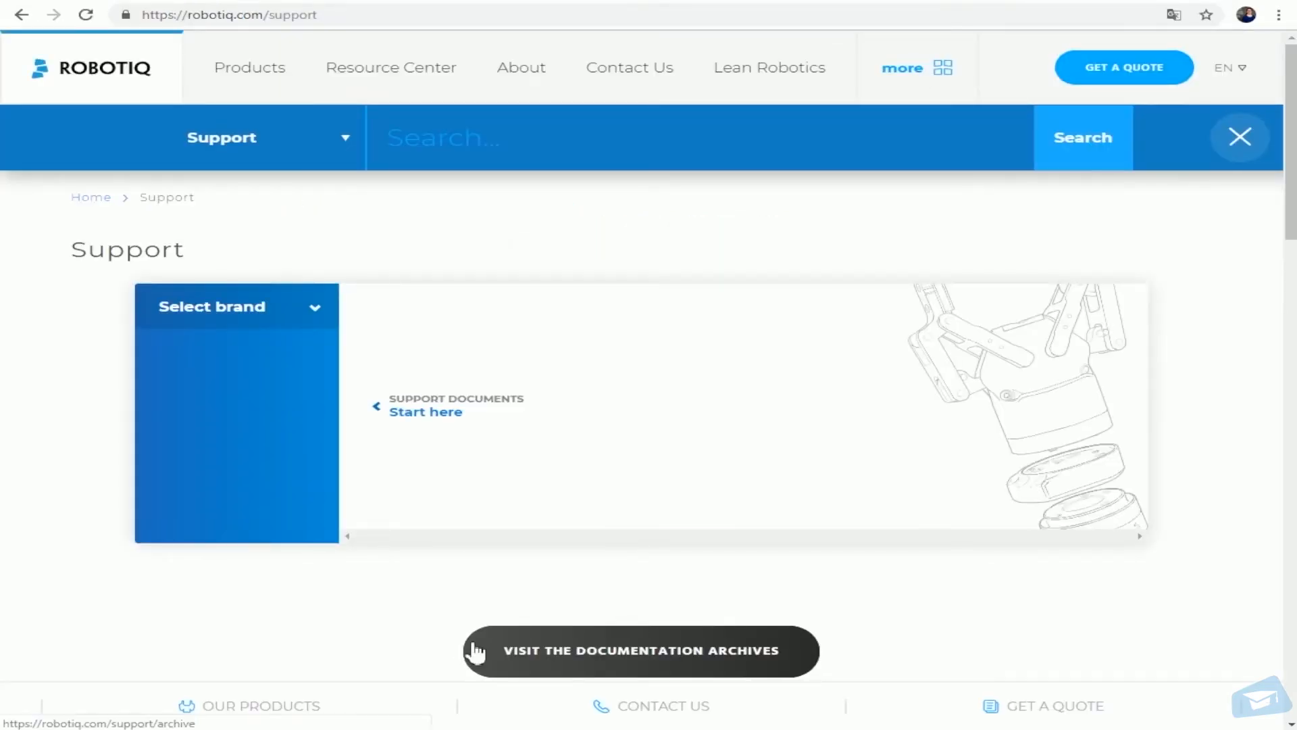
click(234, 307)
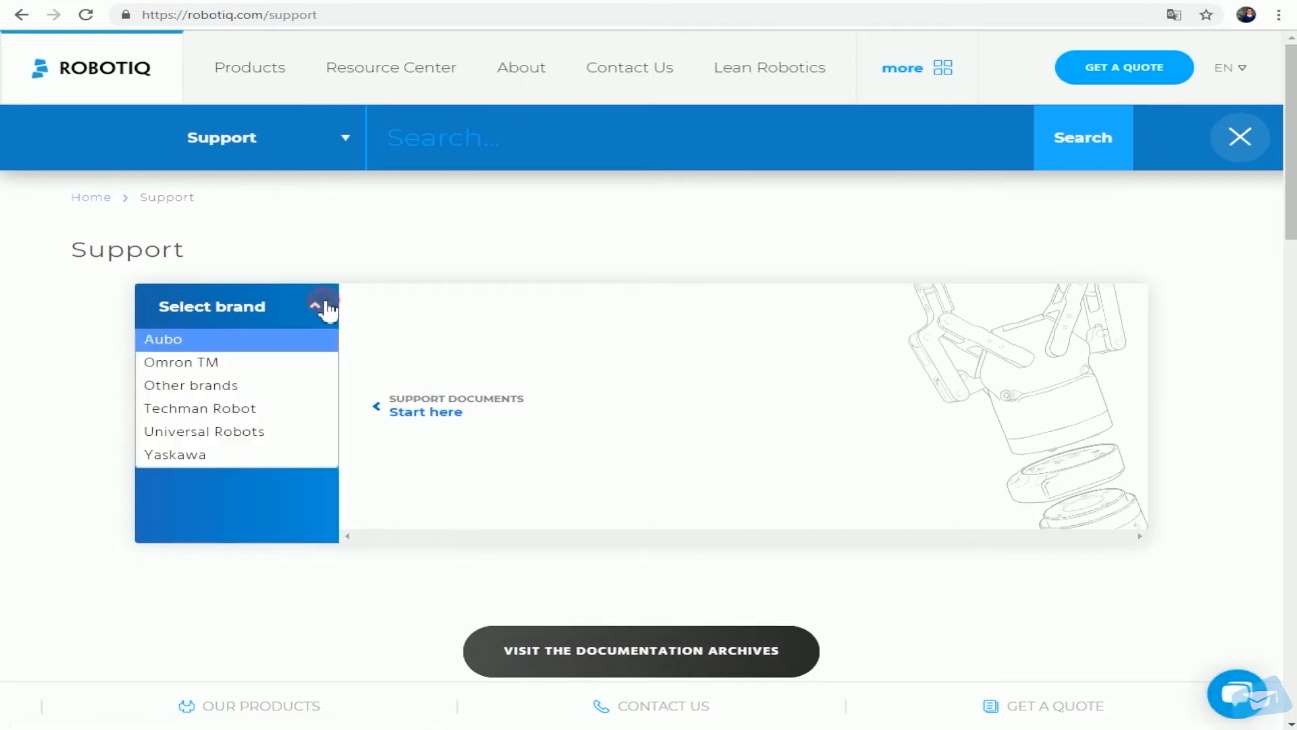
mouse_move(204, 431)
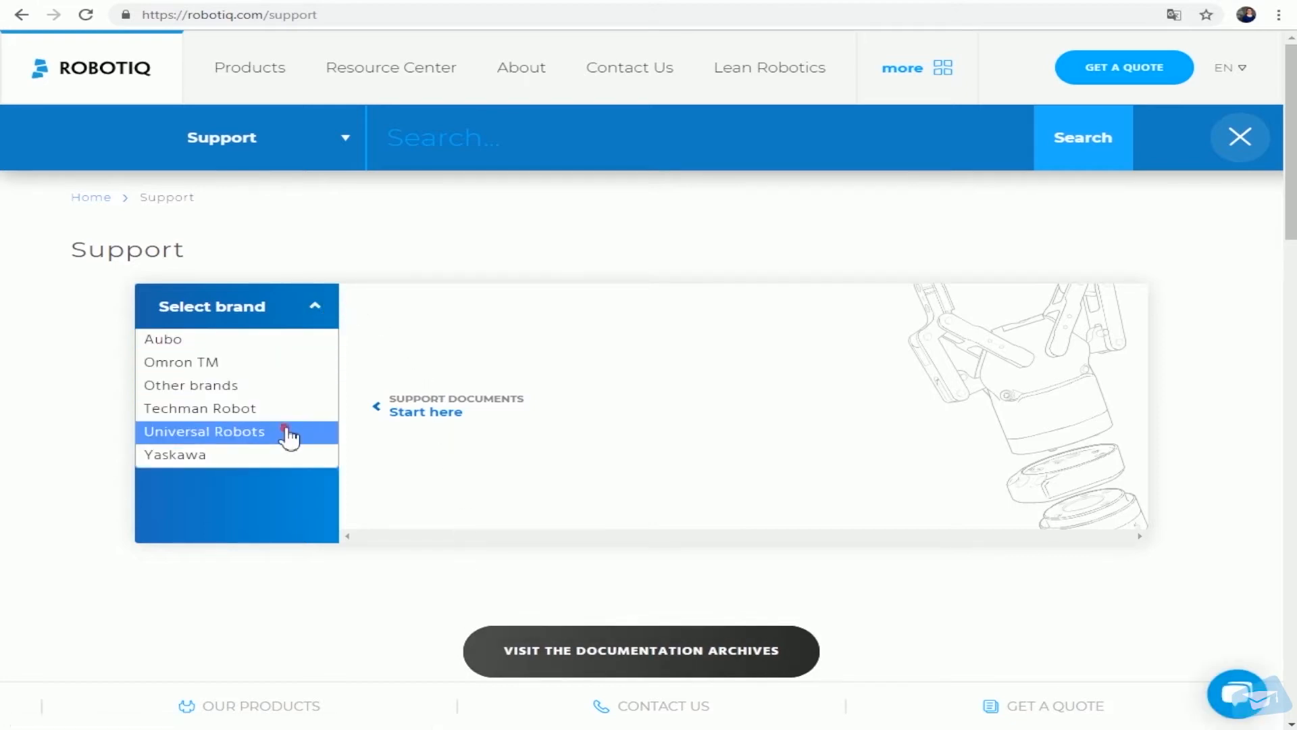
click(204, 431)
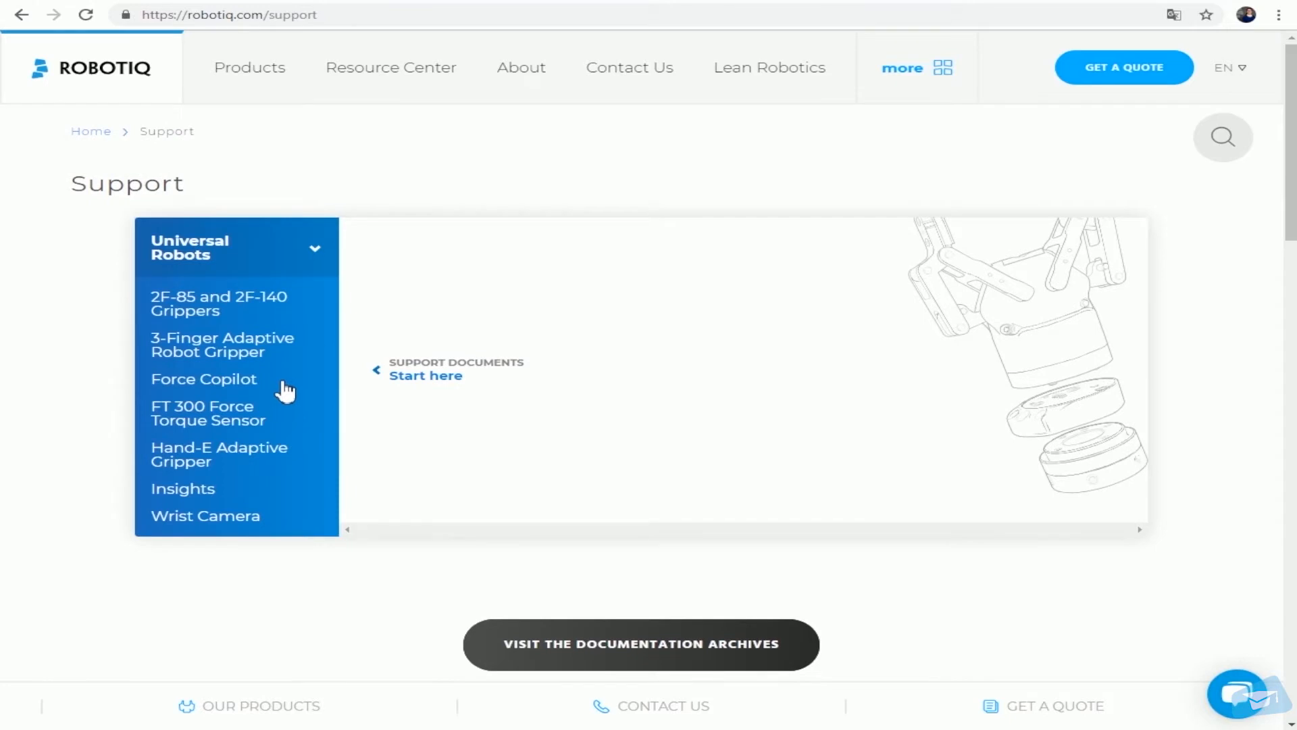
click(204, 378)
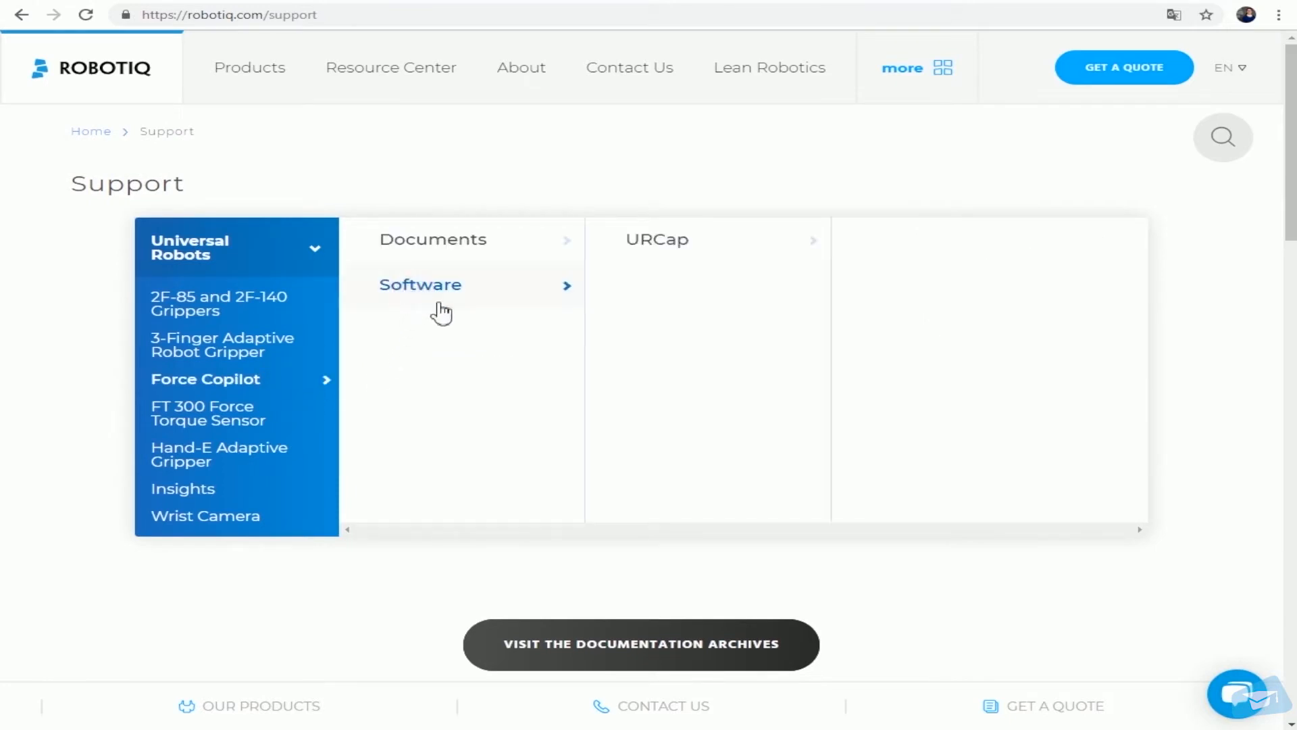
click(657, 239)
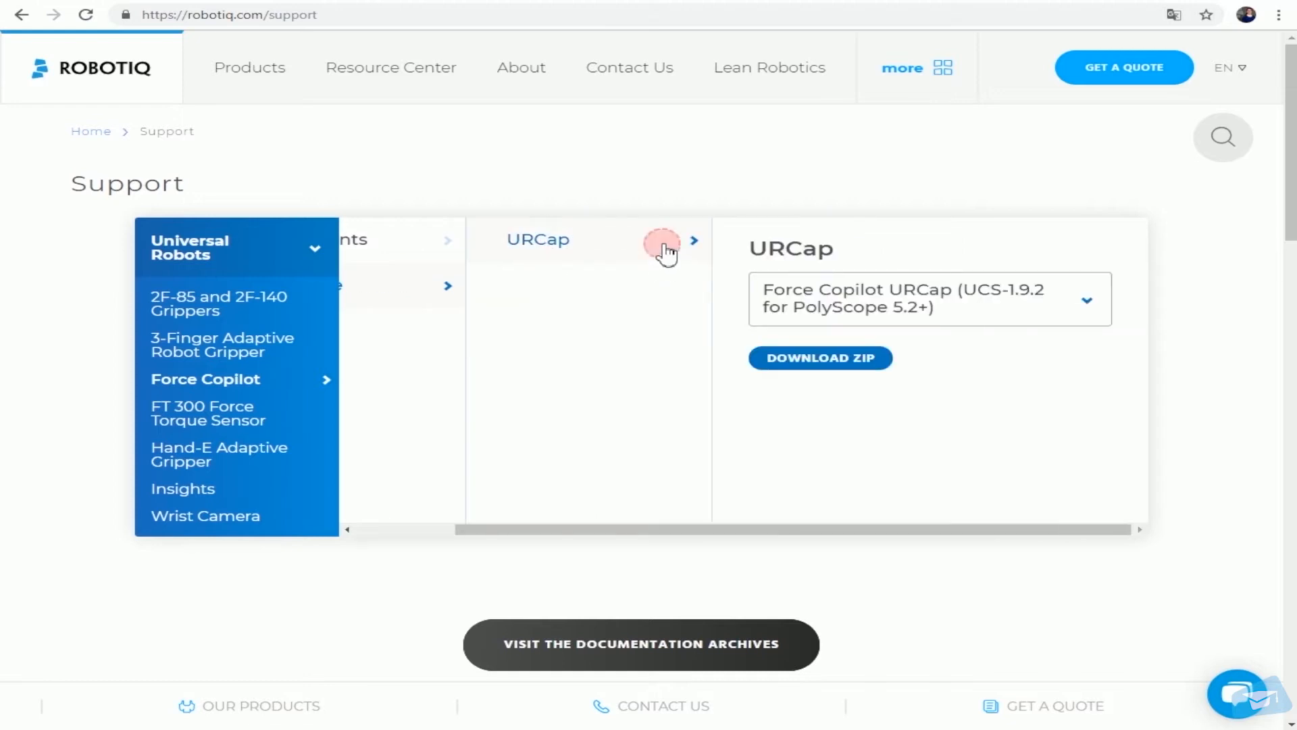
mouse_move(820, 378)
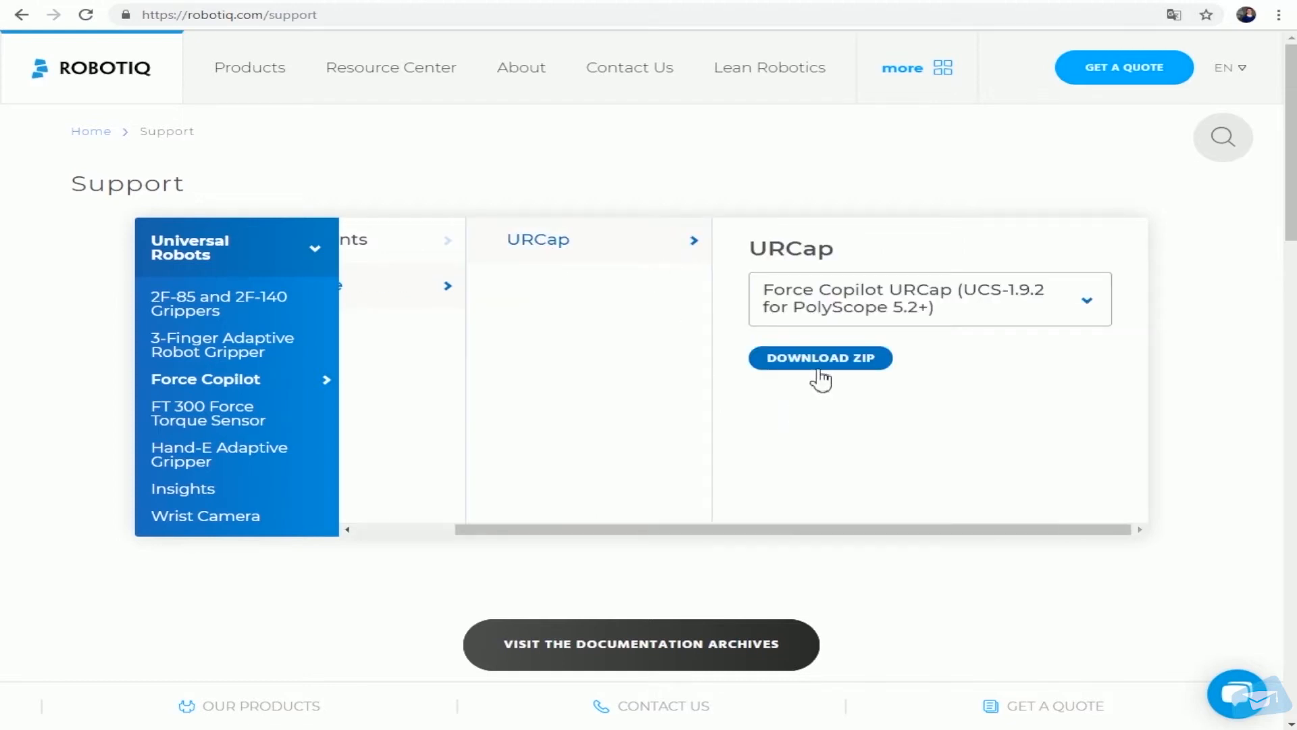
Step: Download the UCS-1.9.2 URCap zip, accepting the privacy policy, and open it in 7-Zip
click(819, 357)
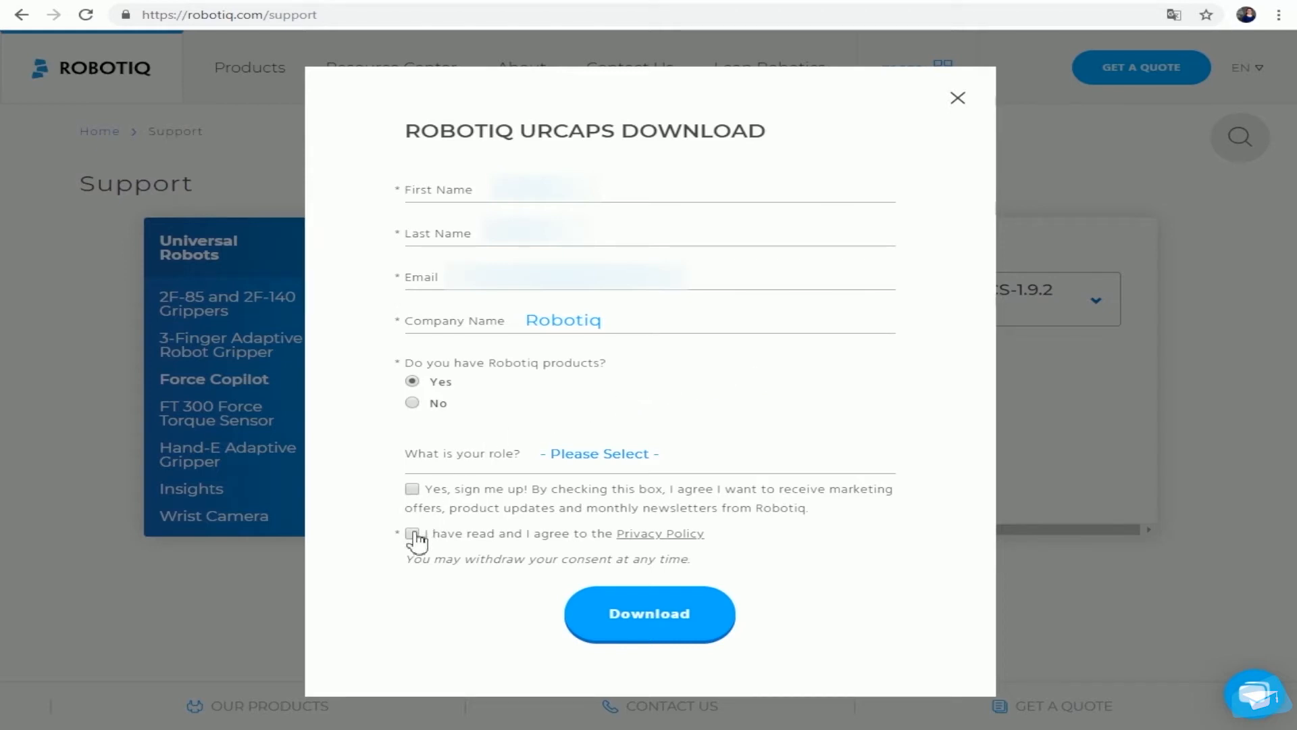
click(412, 532)
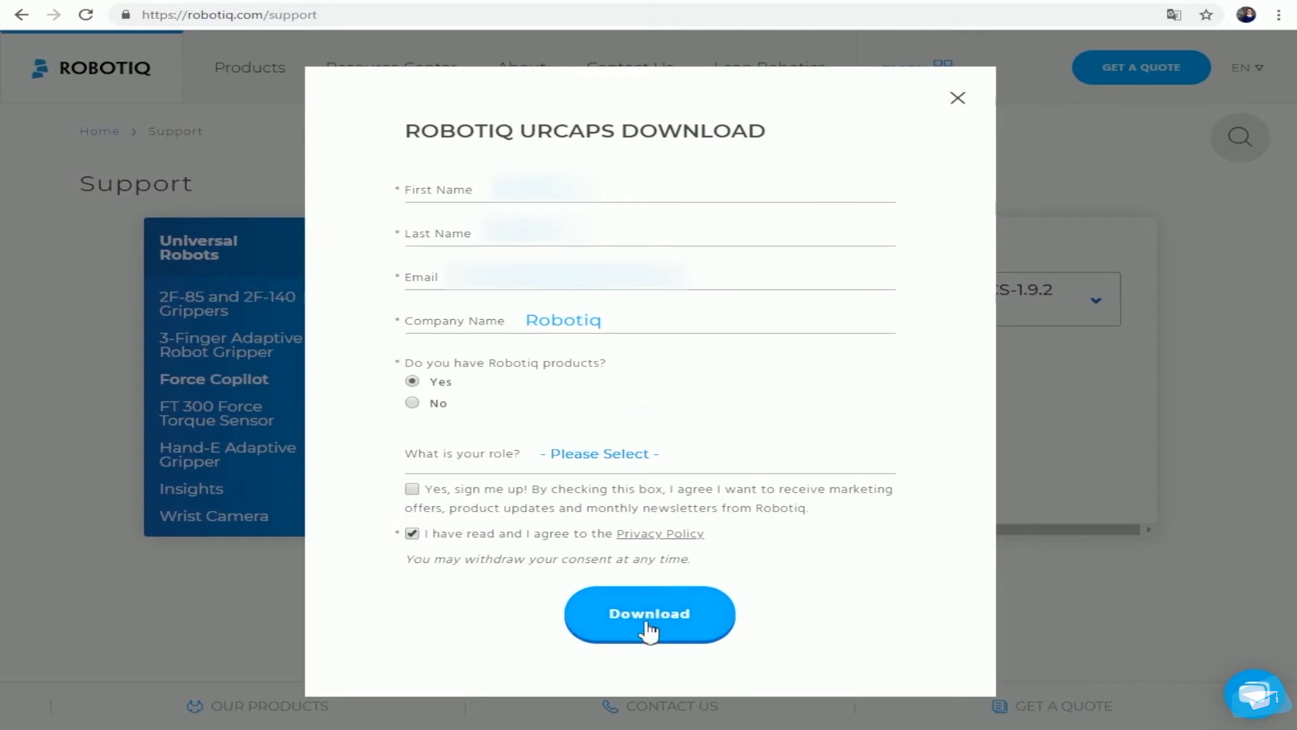
click(649, 613)
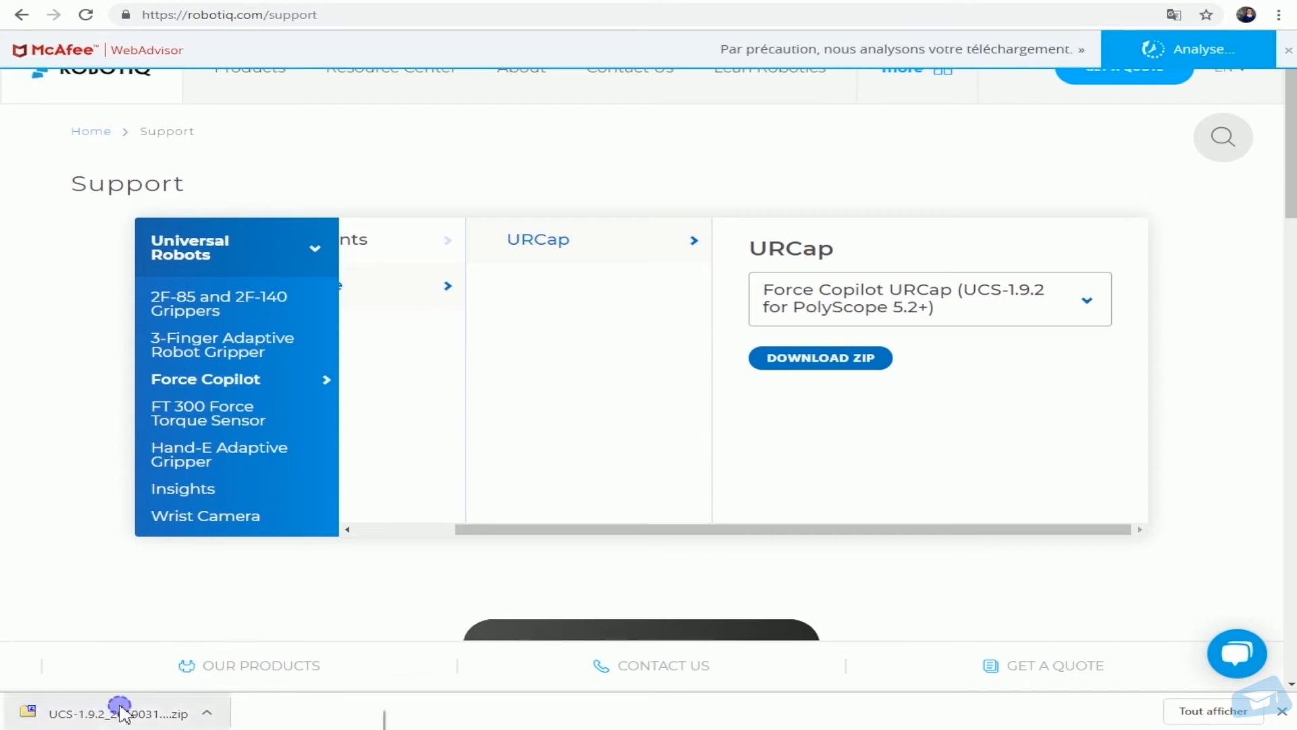
click(116, 713)
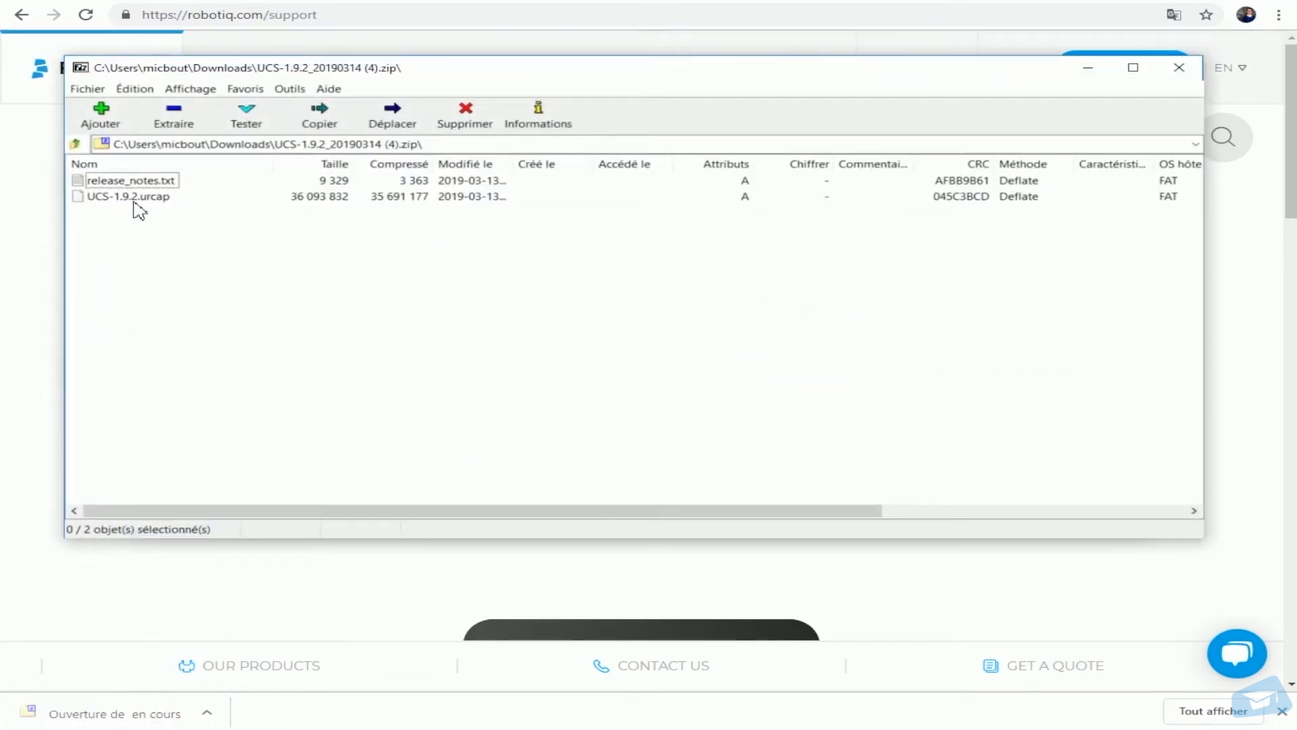
Step: Extract UCS-1.9.2.urcap from the archive to the D:\ drive
click(128, 196)
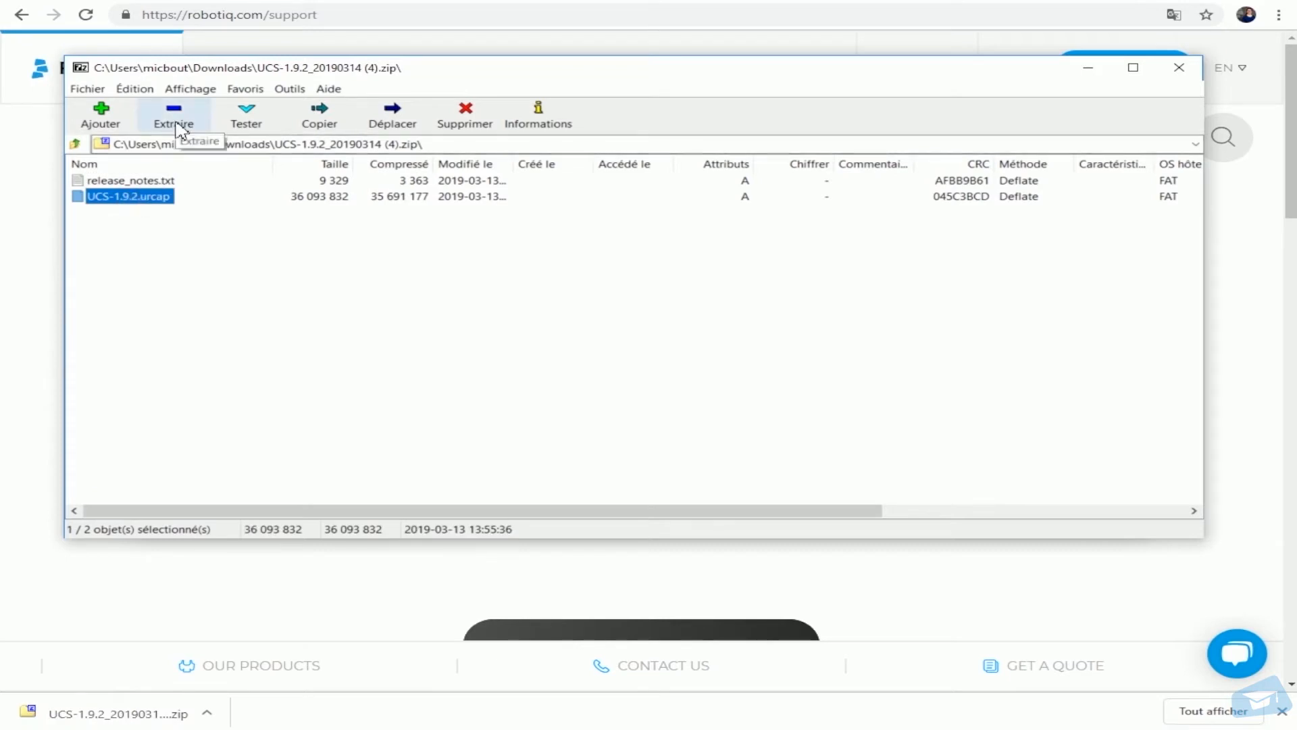
click(319, 116)
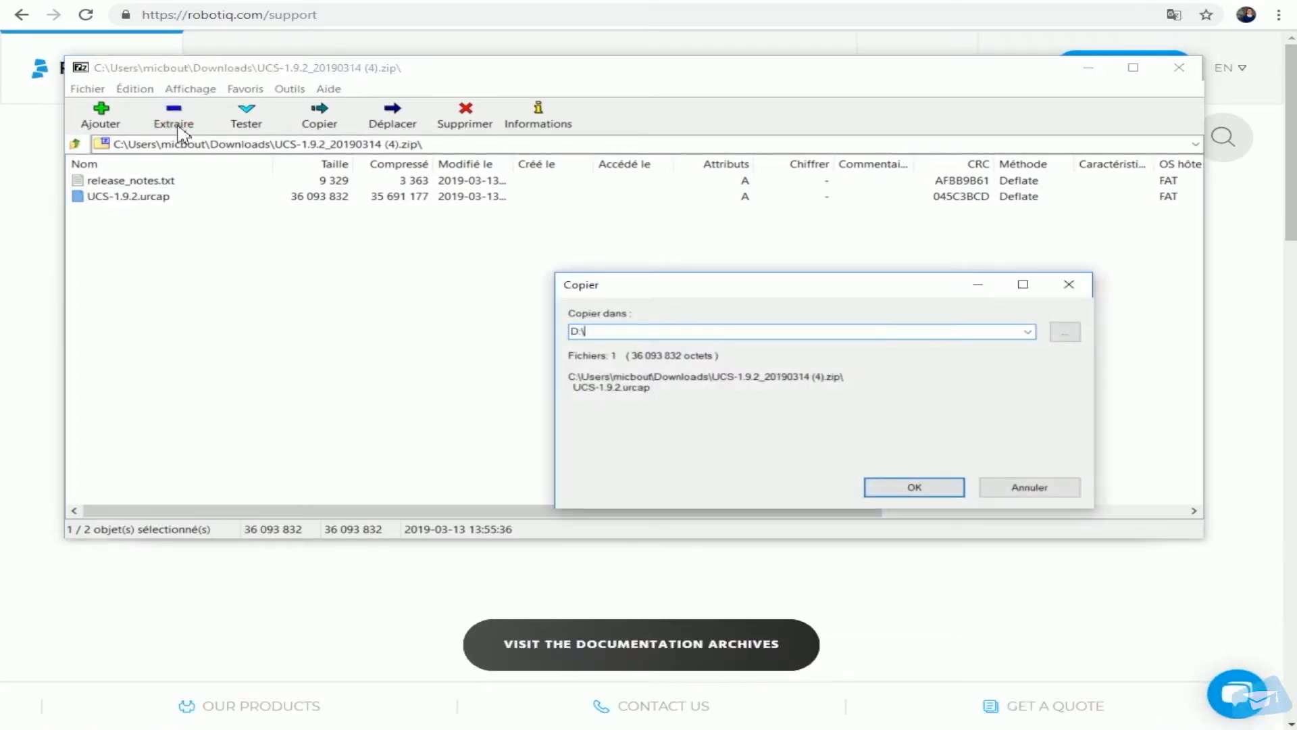
click(913, 486)
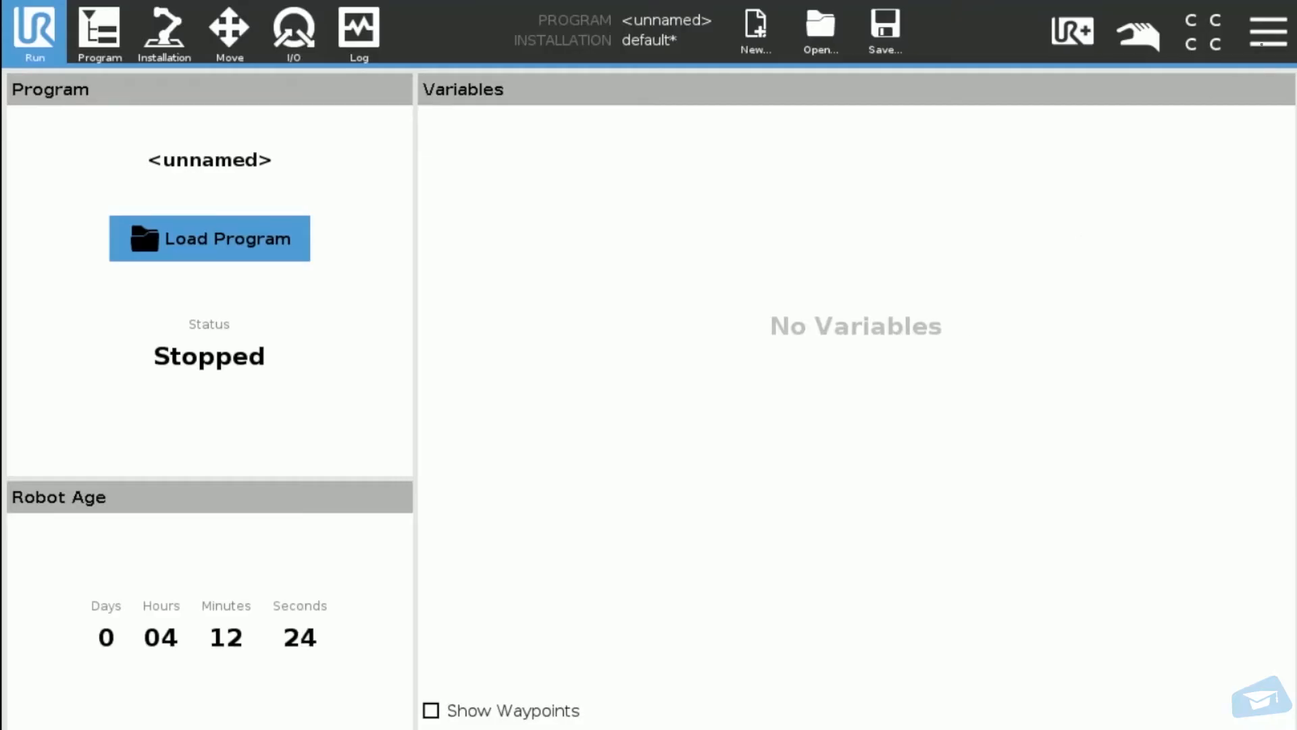
Step: Reach Settings > System > URCaps and start adding a new URCap file
click(1269, 31)
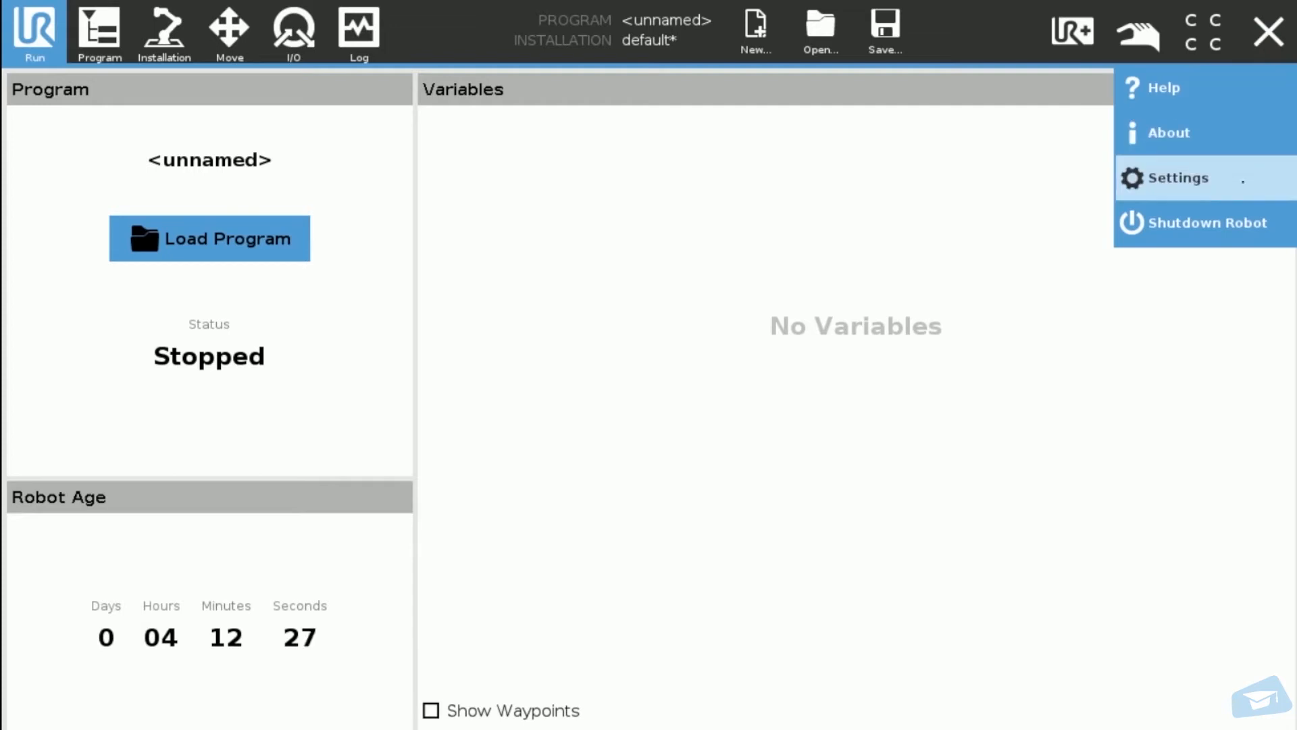
click(1178, 177)
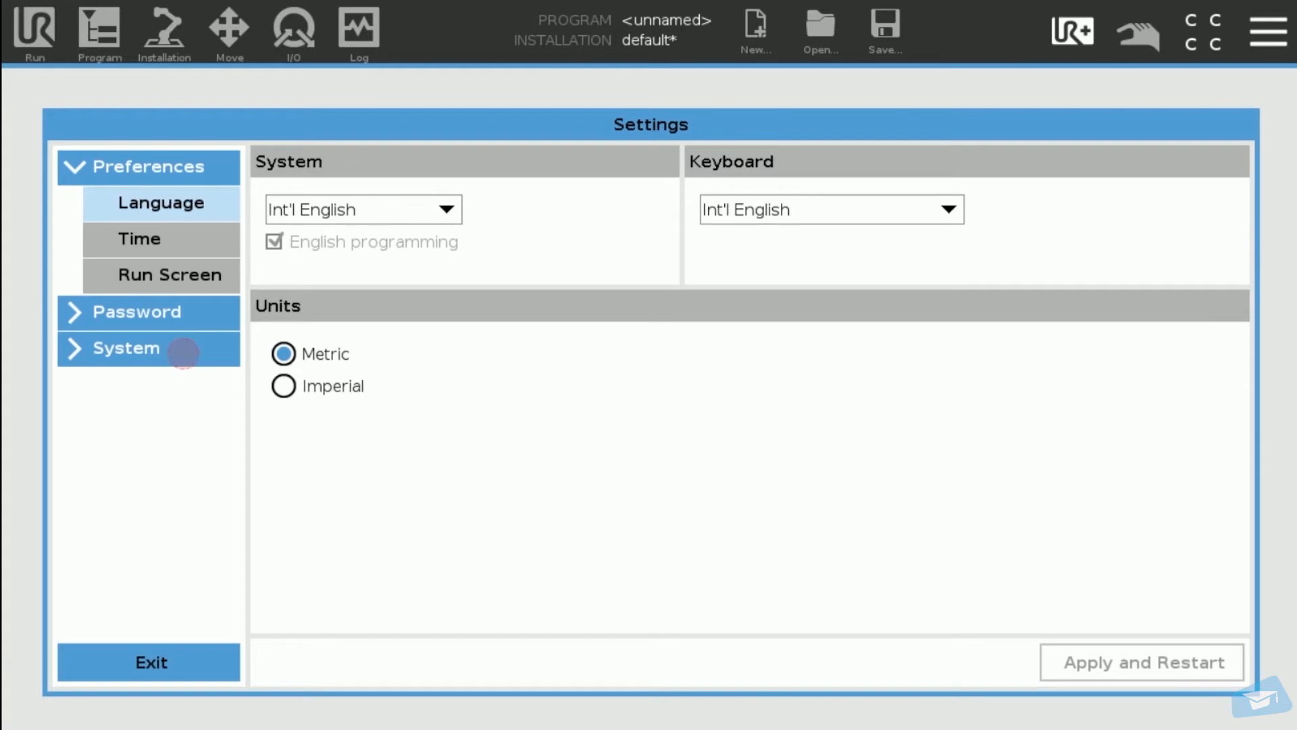
click(124, 347)
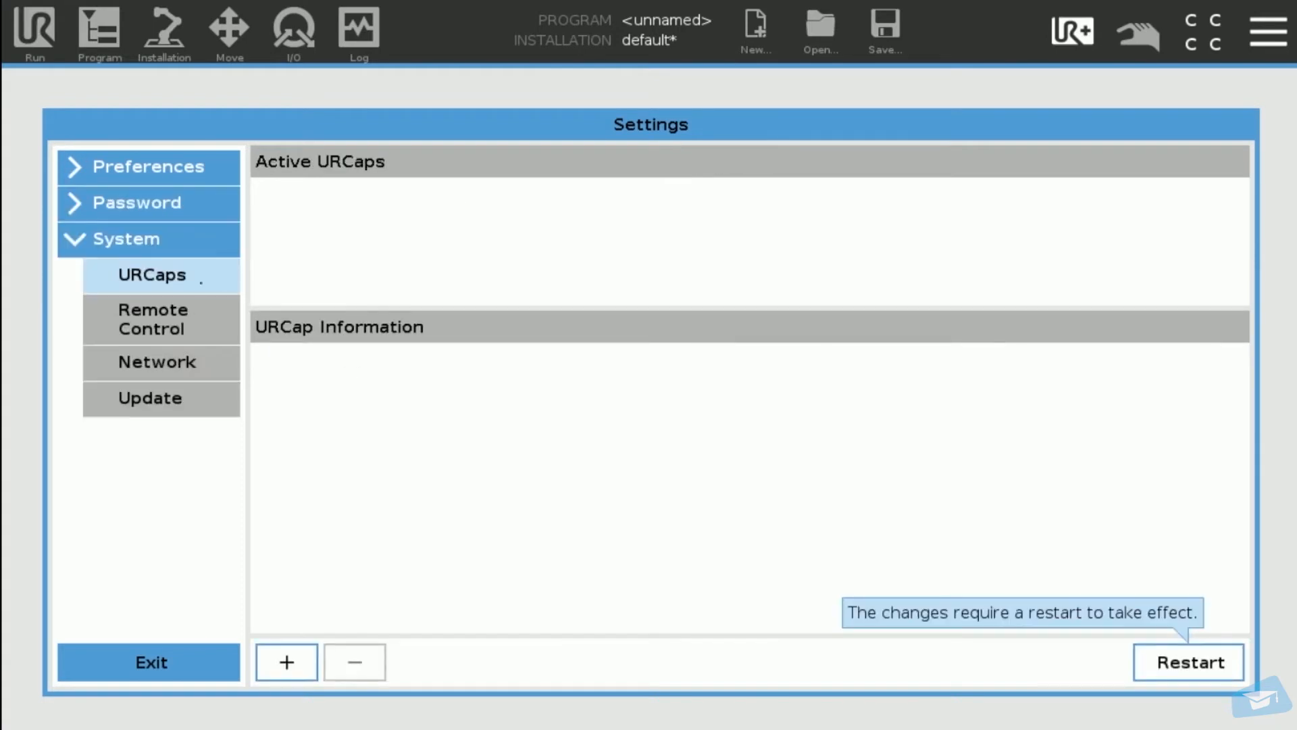
mouse_move(1187, 662)
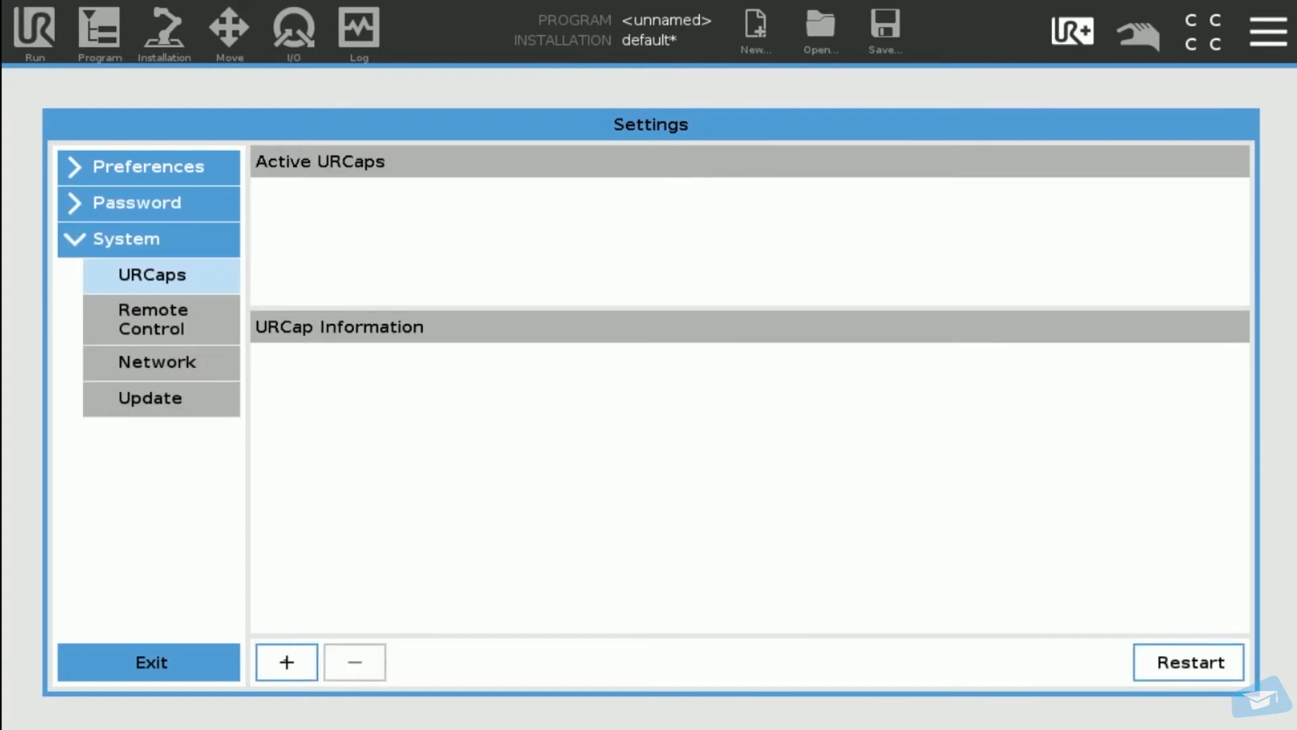
click(285, 662)
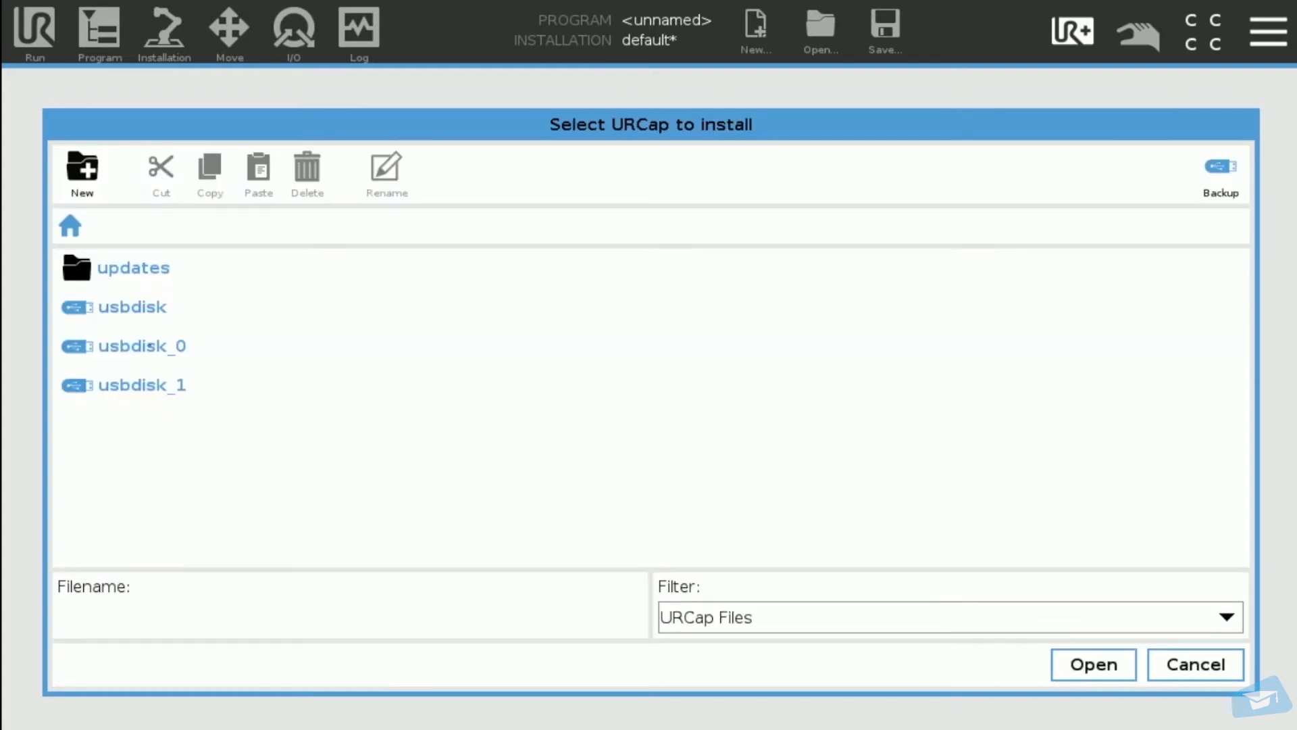
Step: Install Robotiq_Grippers-1.5.3.urcap from usbdisk_0 and restart the robot
double_click(141, 346)
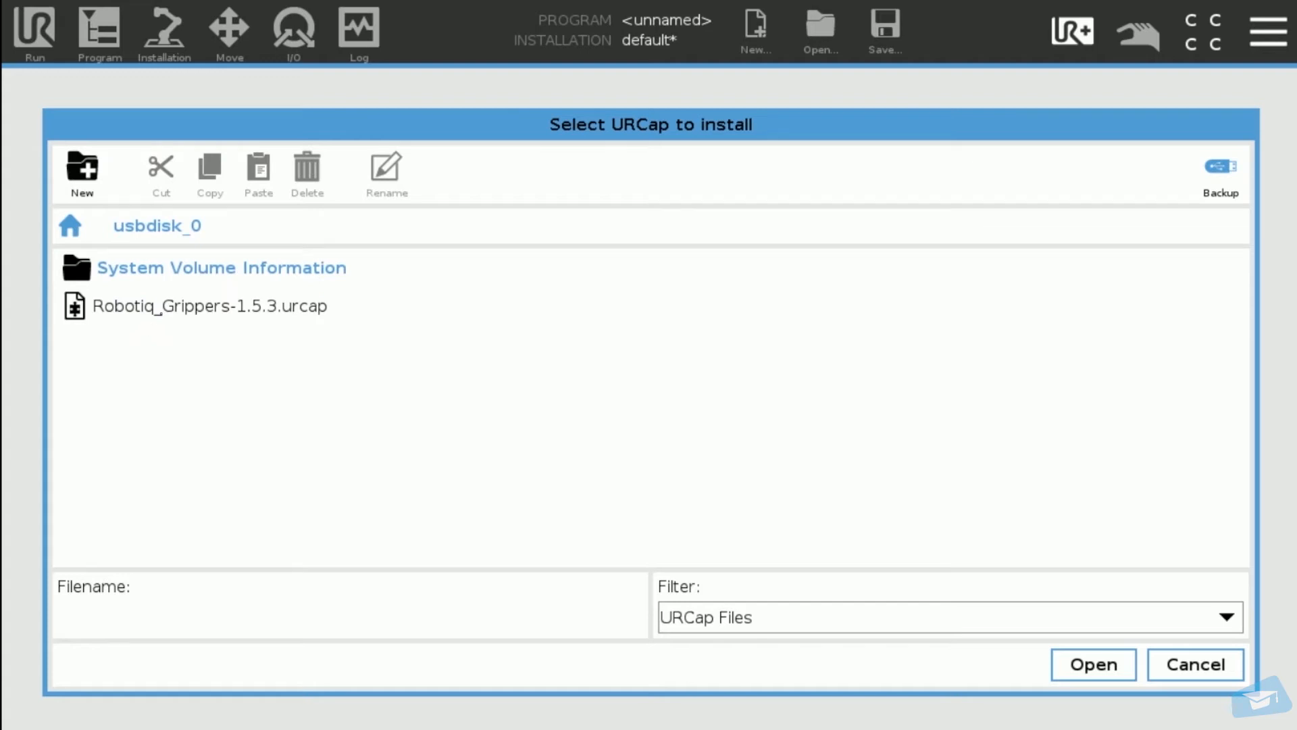
click(211, 305)
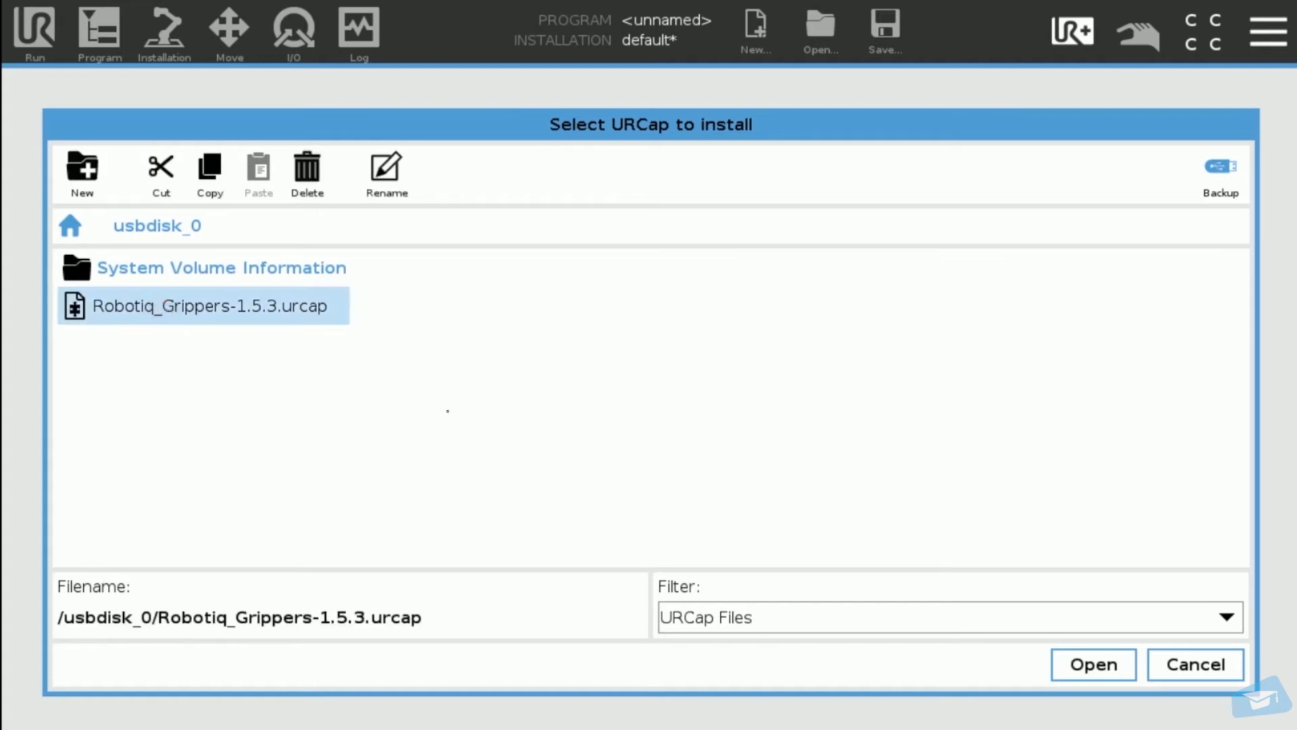
click(1093, 664)
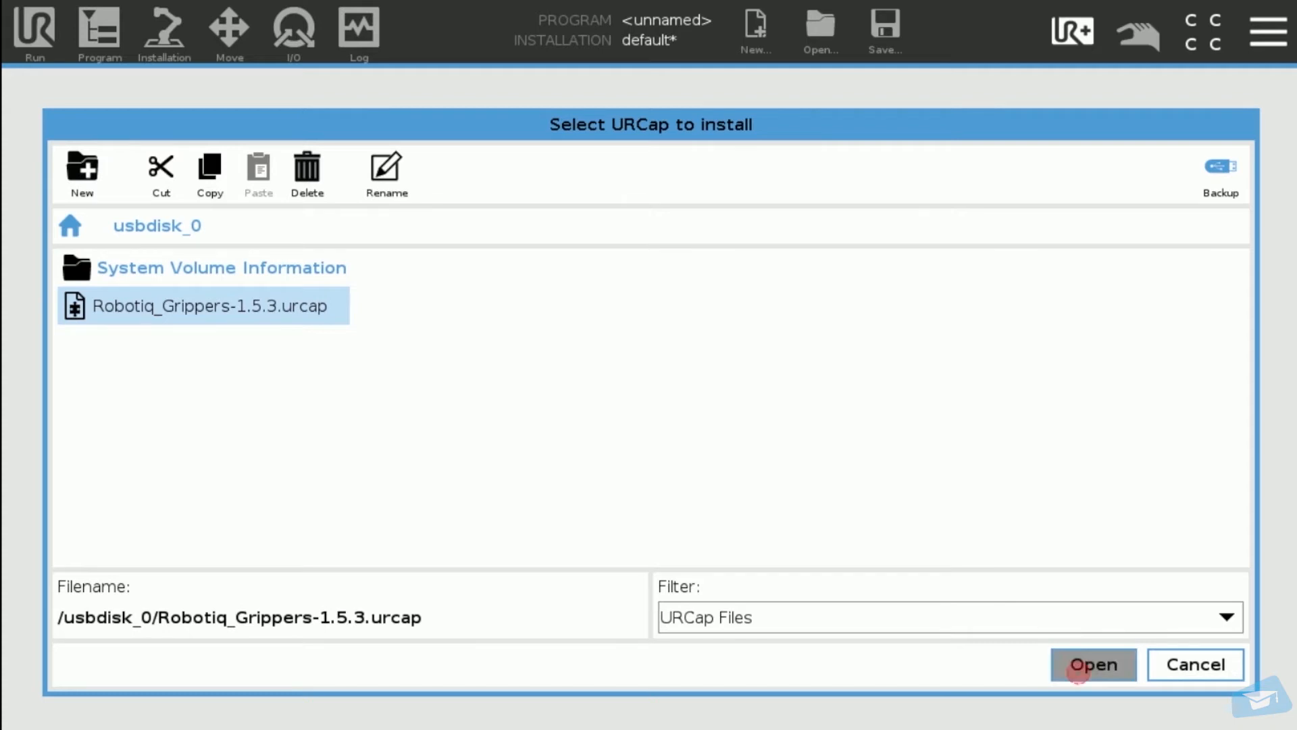
click(1092, 664)
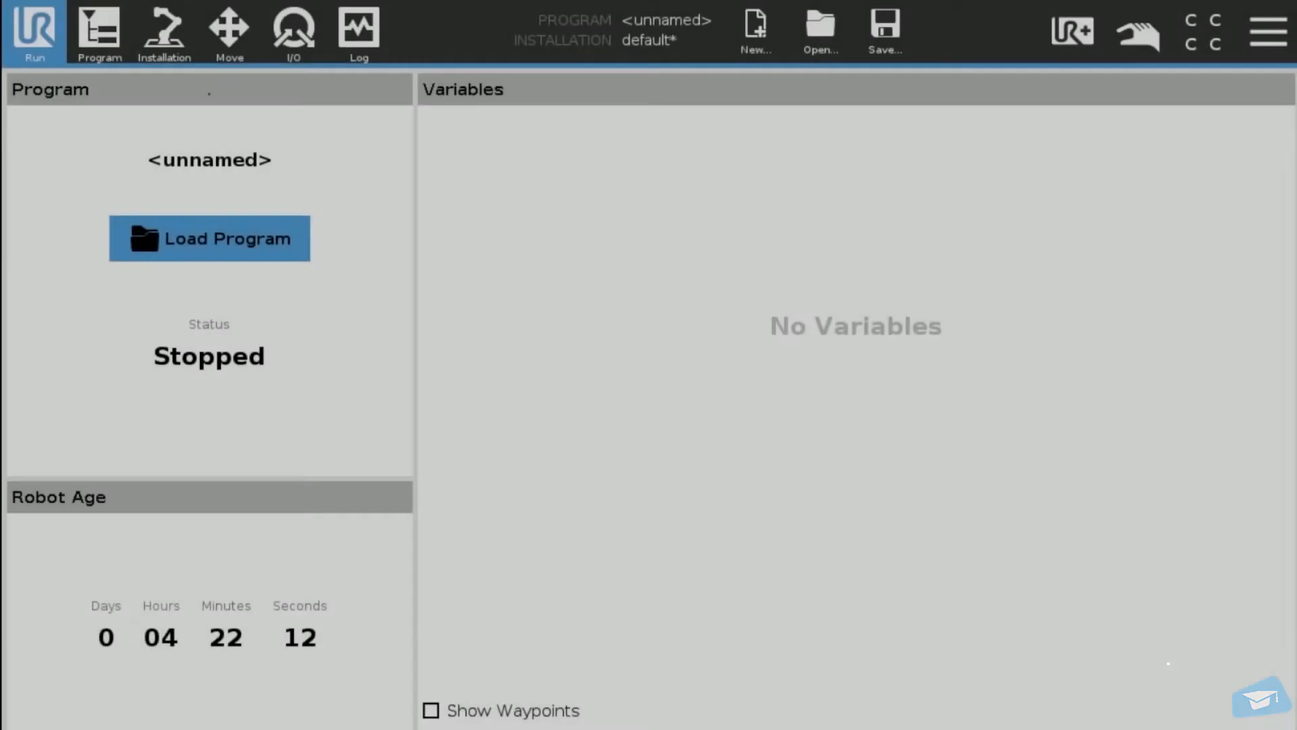
Step: In Installation > URCaps > Vacuum, mark the vacuum cable as connected to the wrist
click(164, 33)
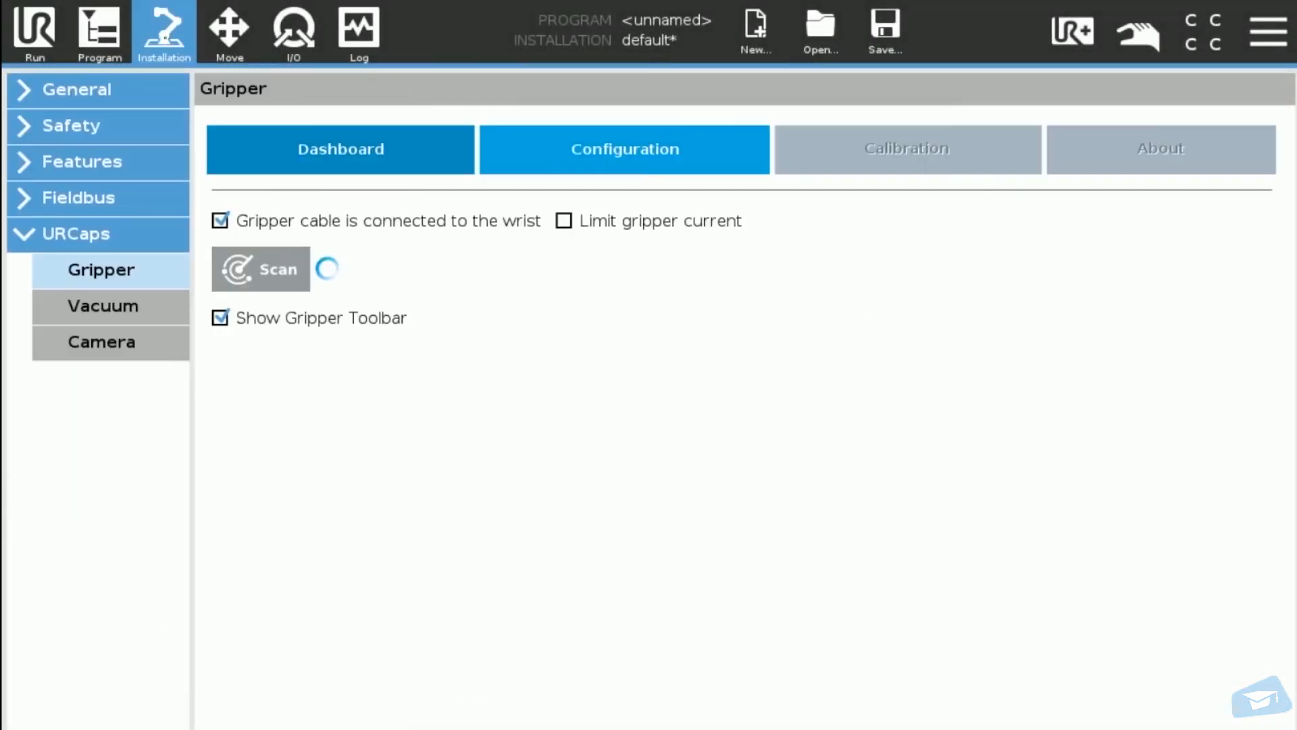
click(103, 305)
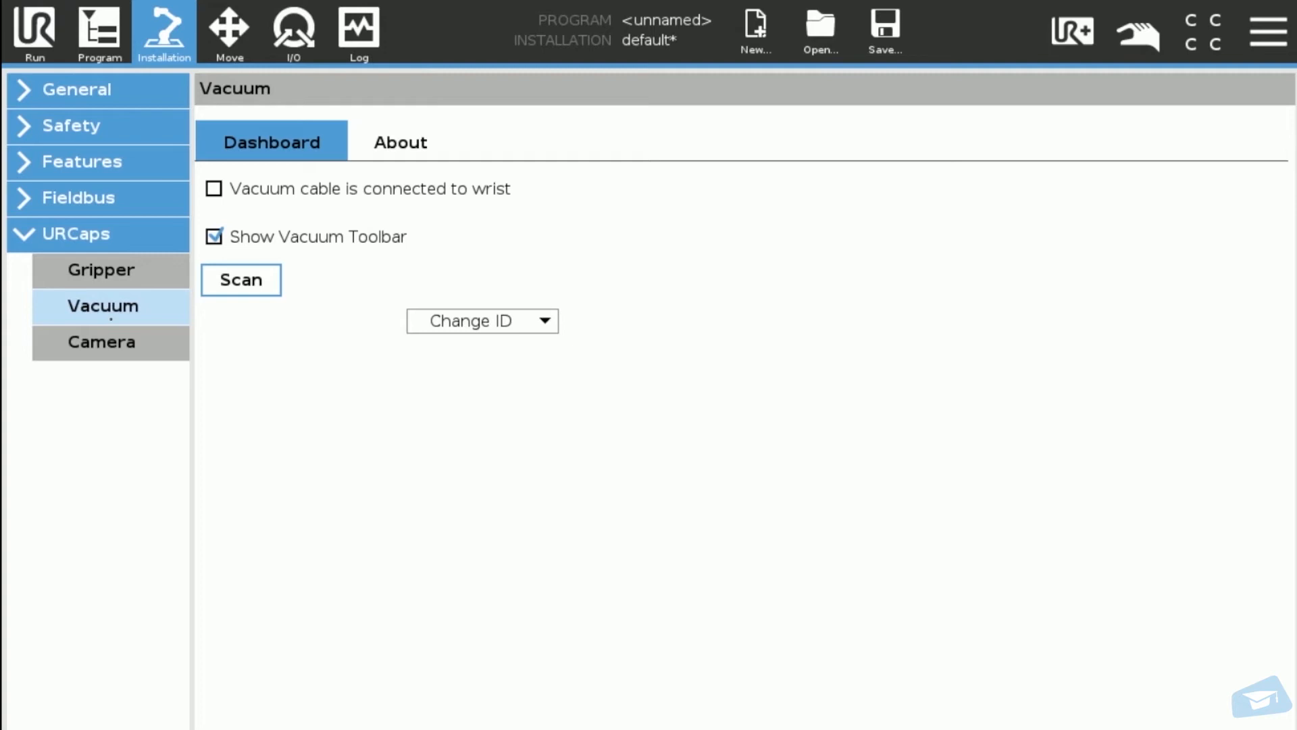
click(214, 188)
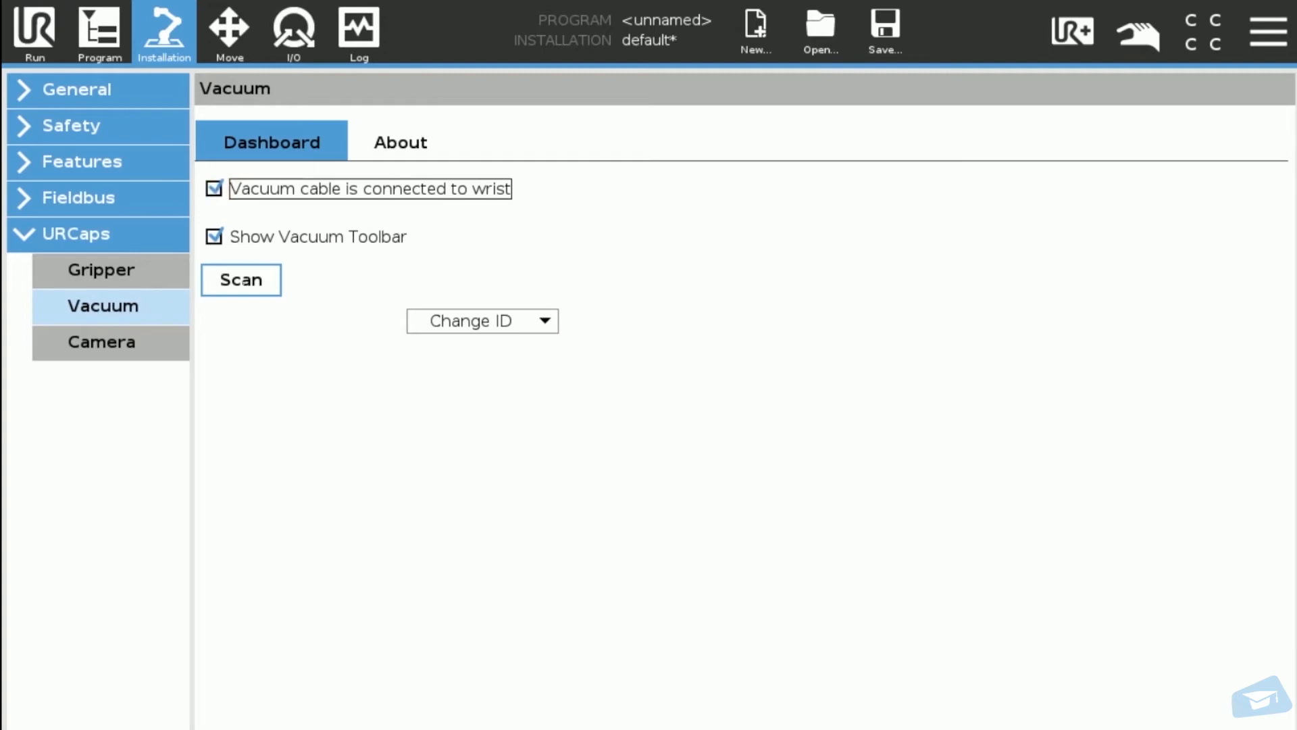
click(240, 280)
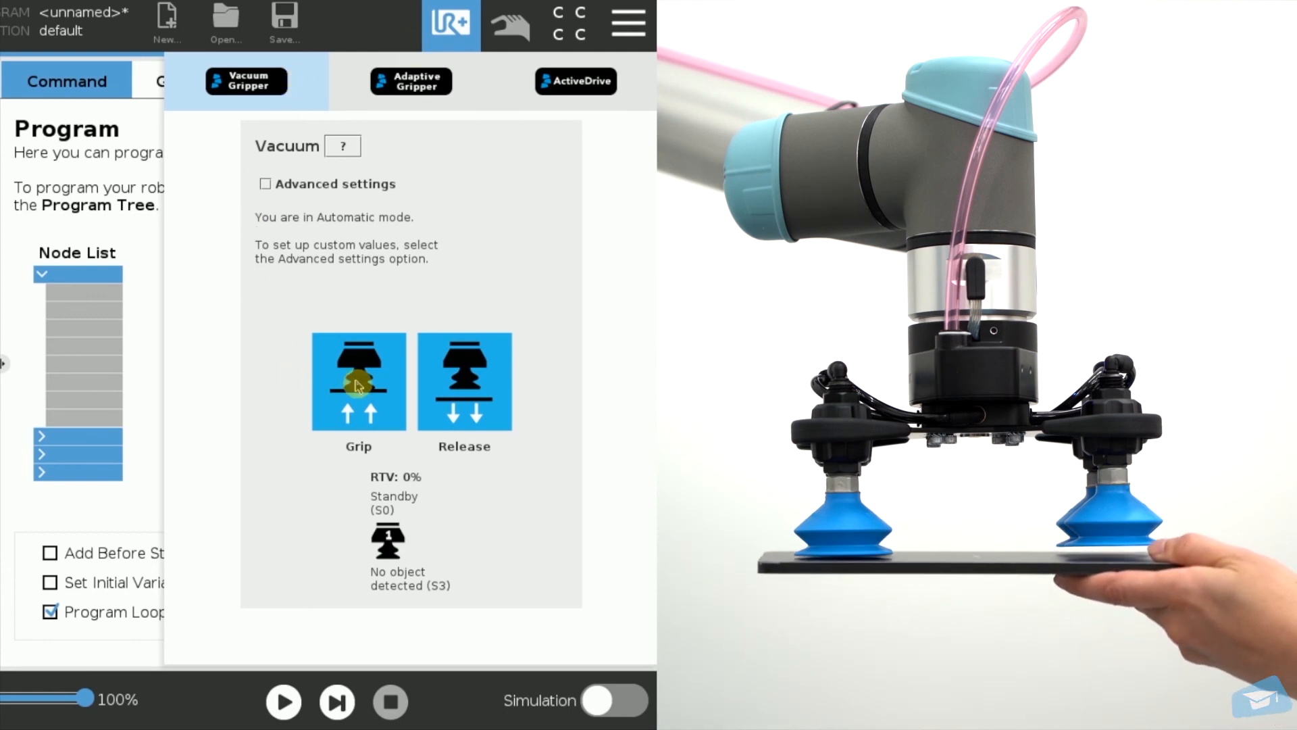
Step: Grip the plate with the vacuum cups, then release it so the gripper returns to standby
click(358, 363)
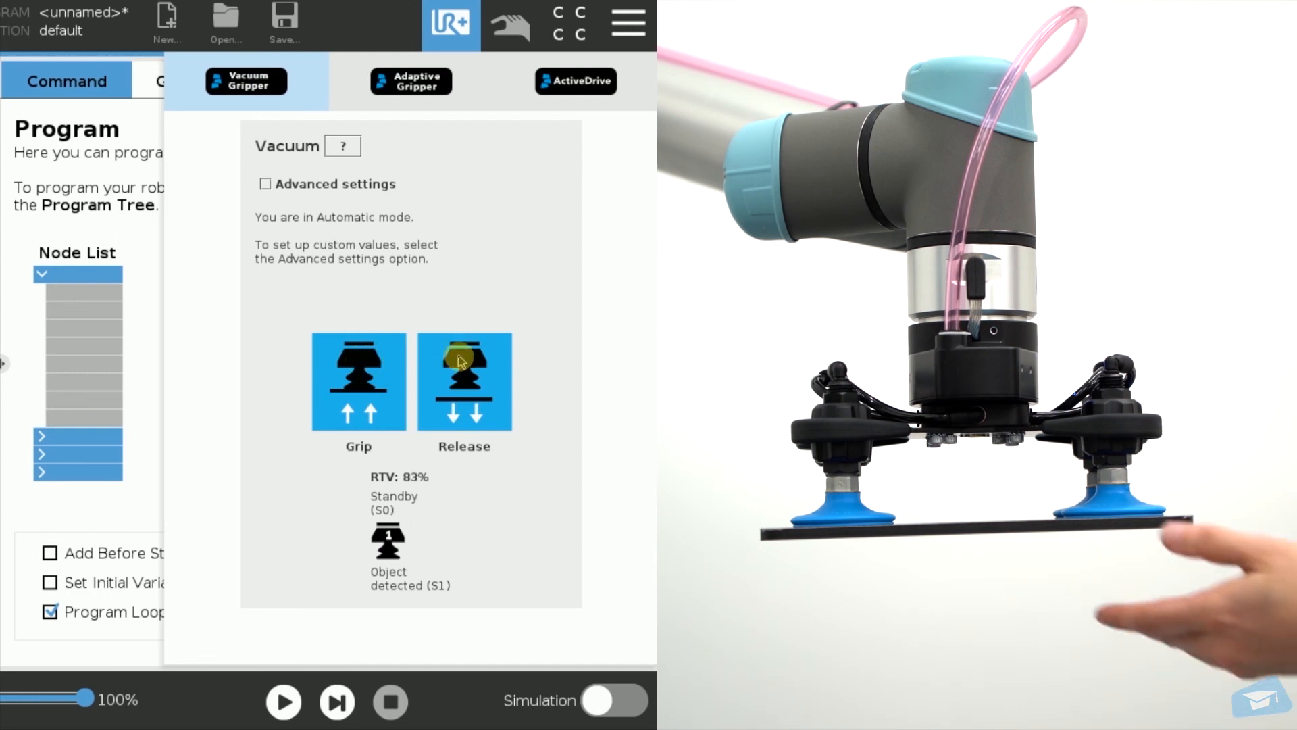
click(464, 381)
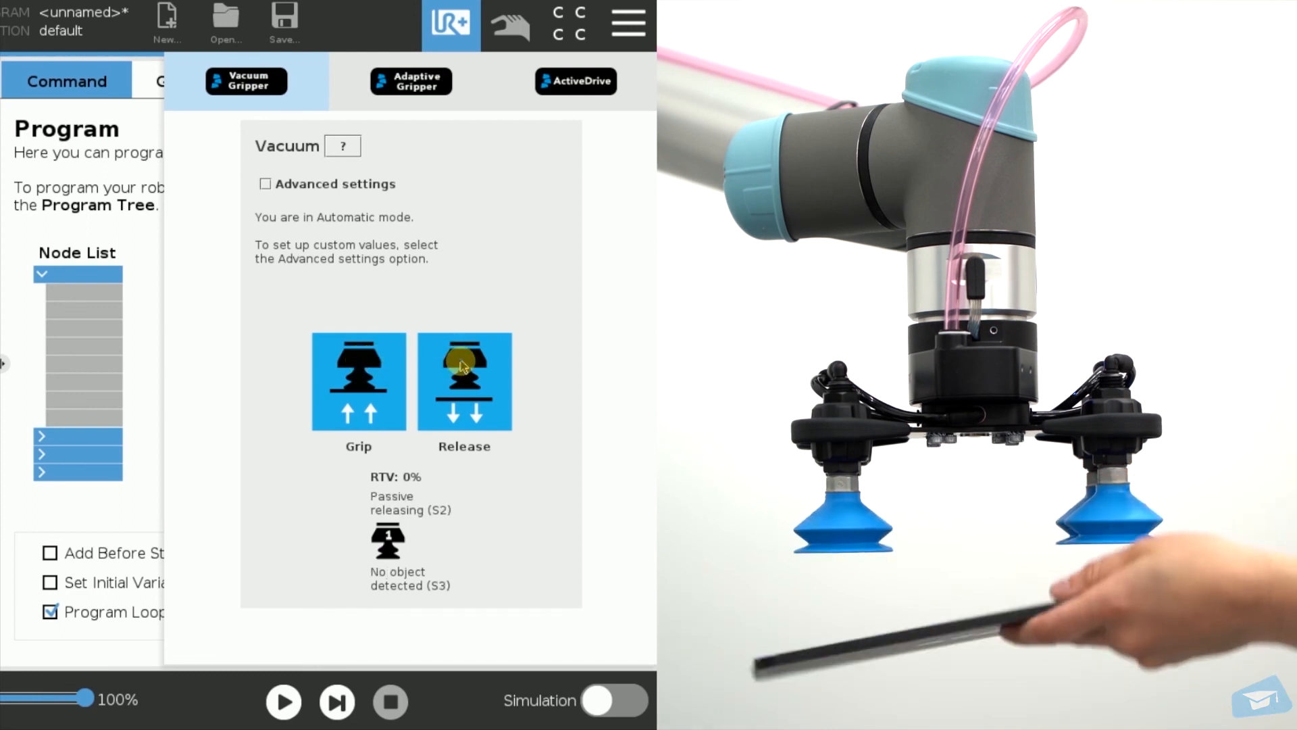
click(463, 381)
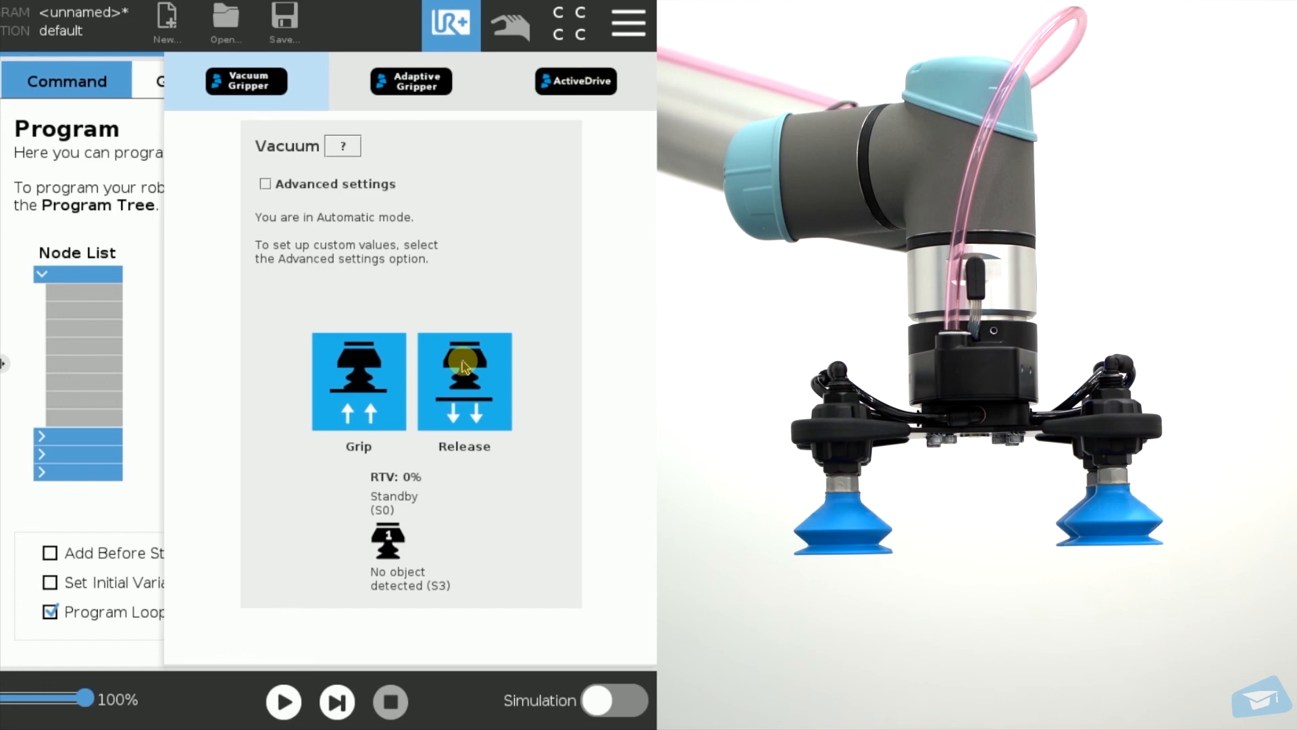